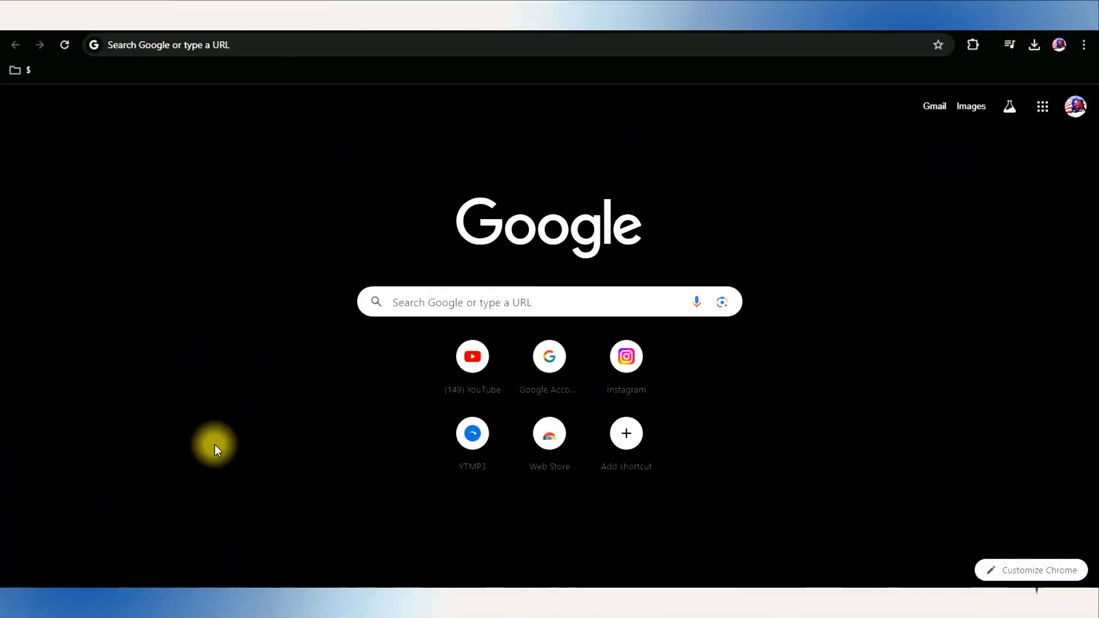
# - Navigate Chrome to id.embark.games, landing on the signed-in Embark account profile
pyautogui.write('id.embark.games/id/profile')
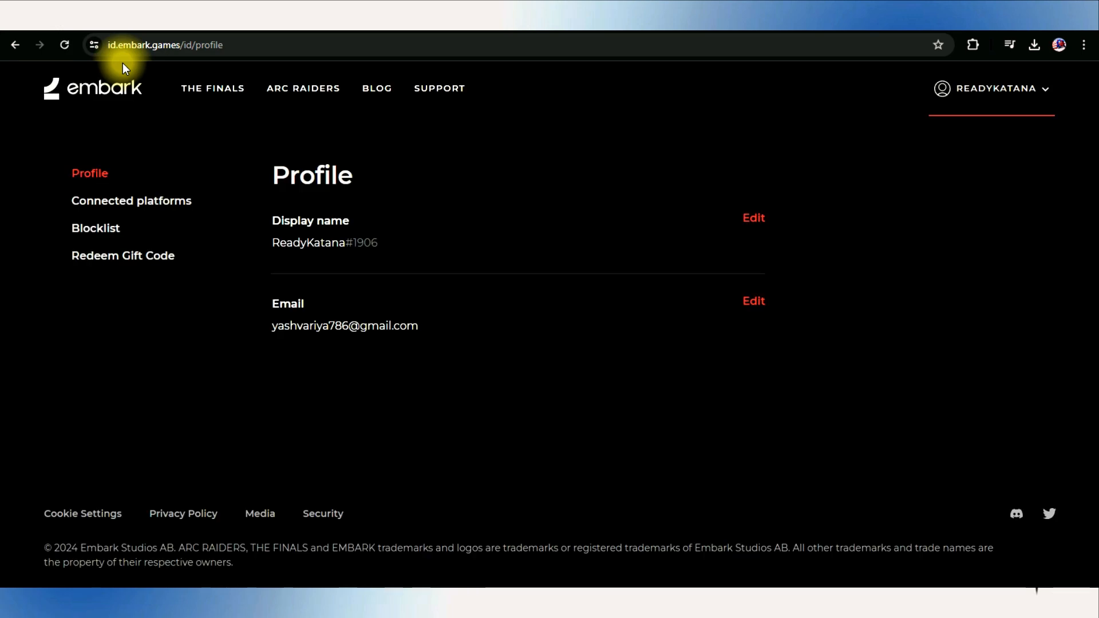
pyautogui.moveTo(223, 262)
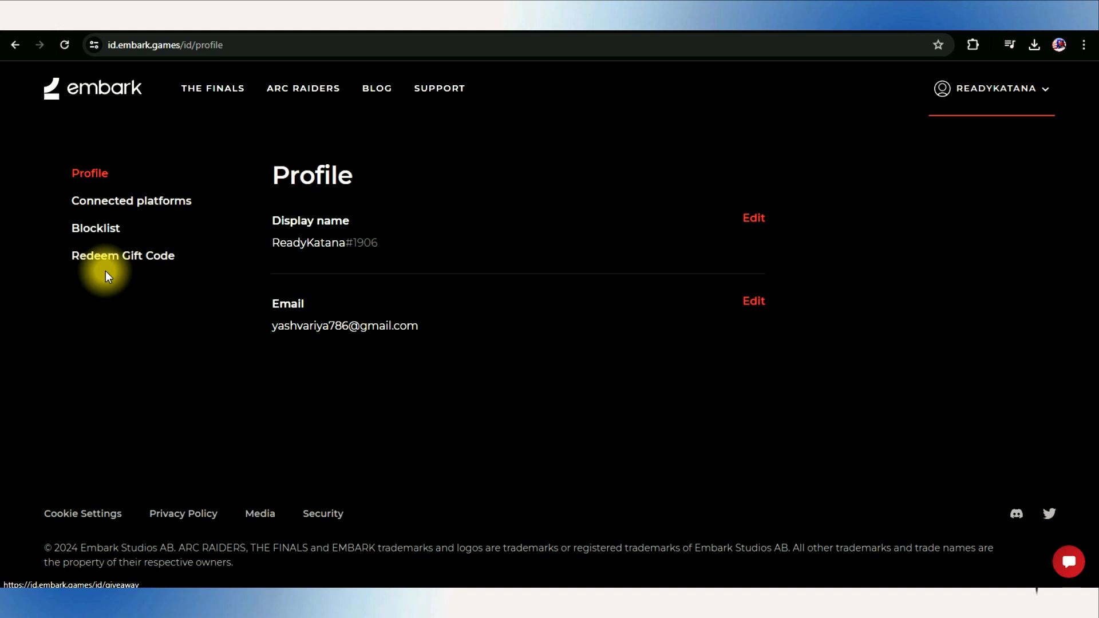
pyautogui.moveTo(122, 255)
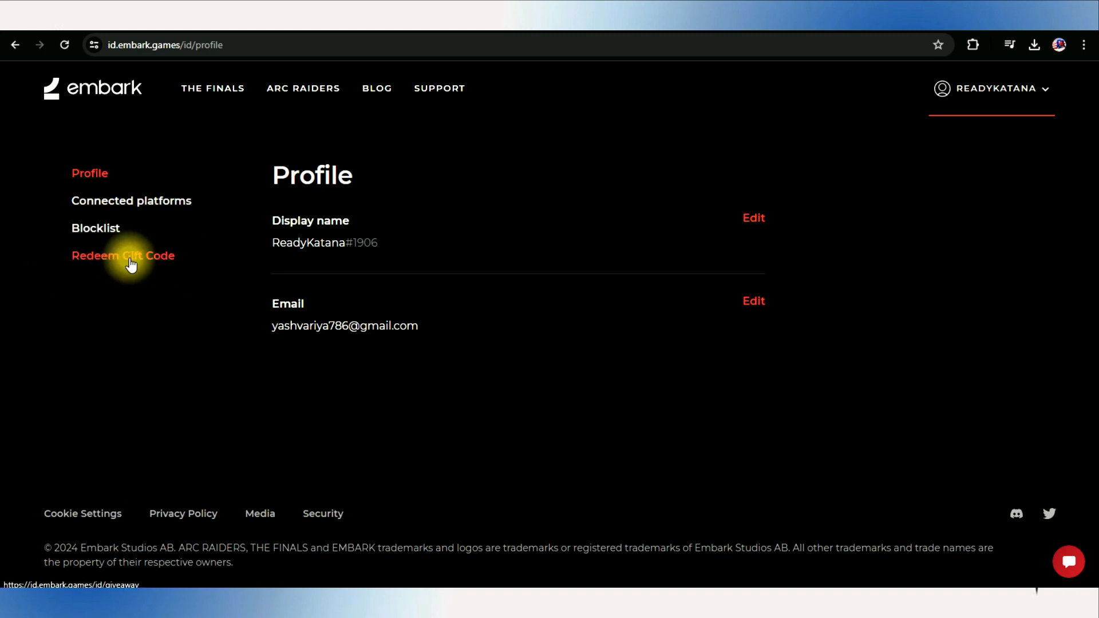
# - Go to Redeem Gift Code from the sidebar and focus the empty Gift Code field
pyautogui.click(123, 255)
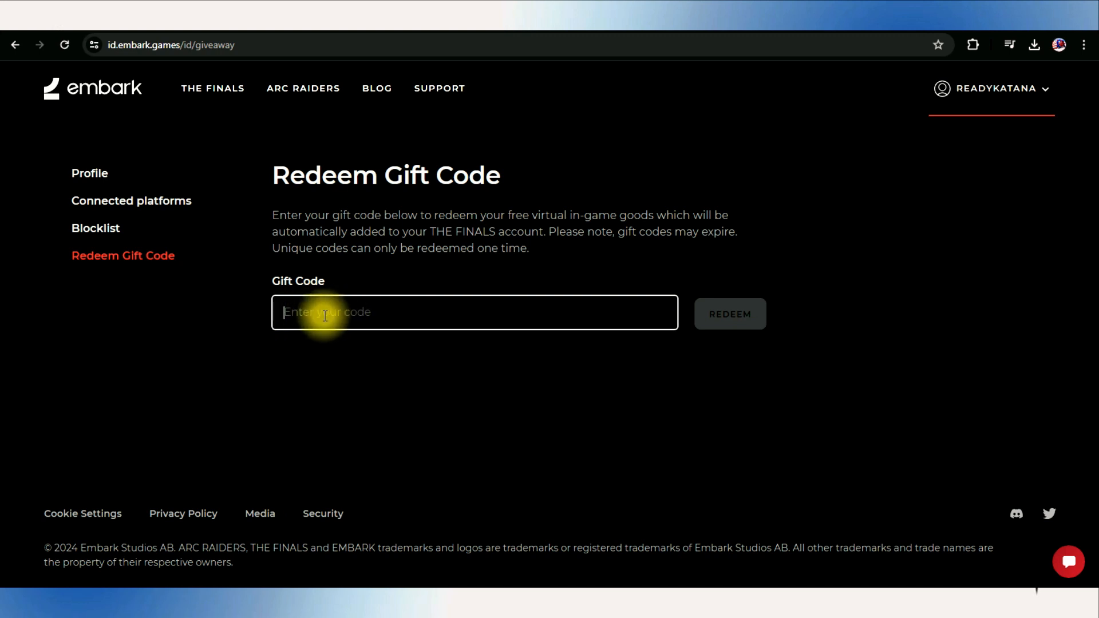
pyautogui.click(729, 314)
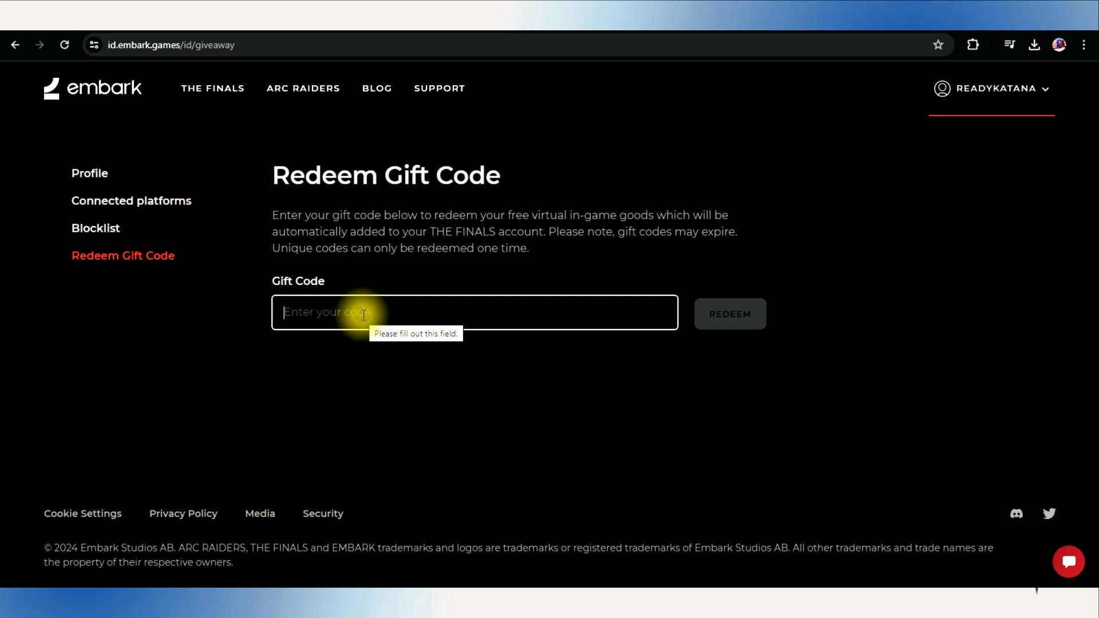
pyautogui.moveTo(664, 325)
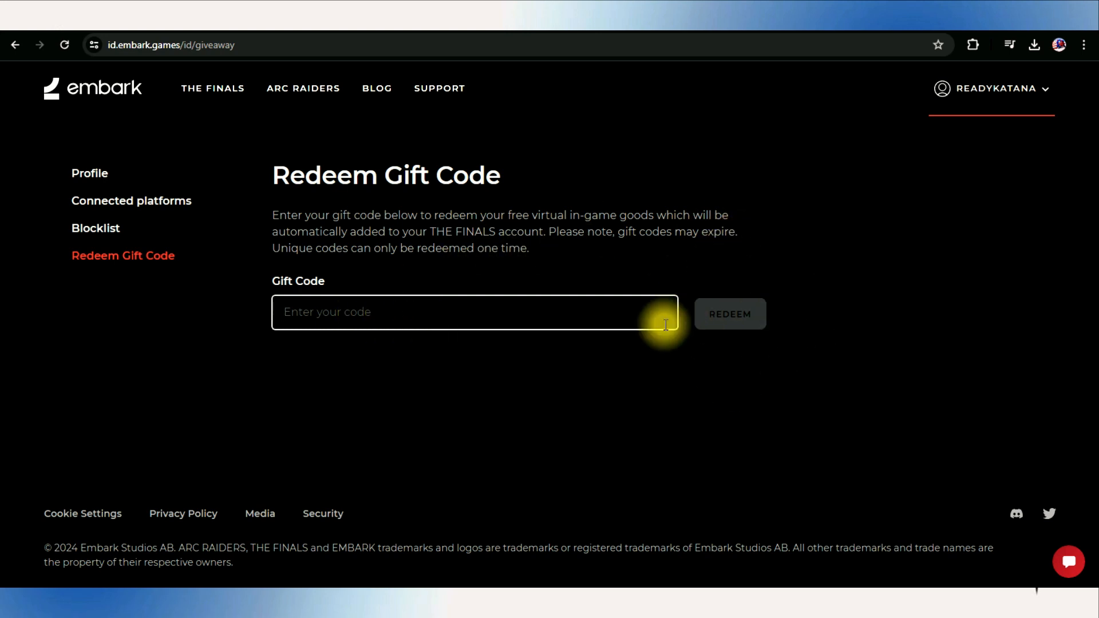
pyautogui.moveTo(723, 351)
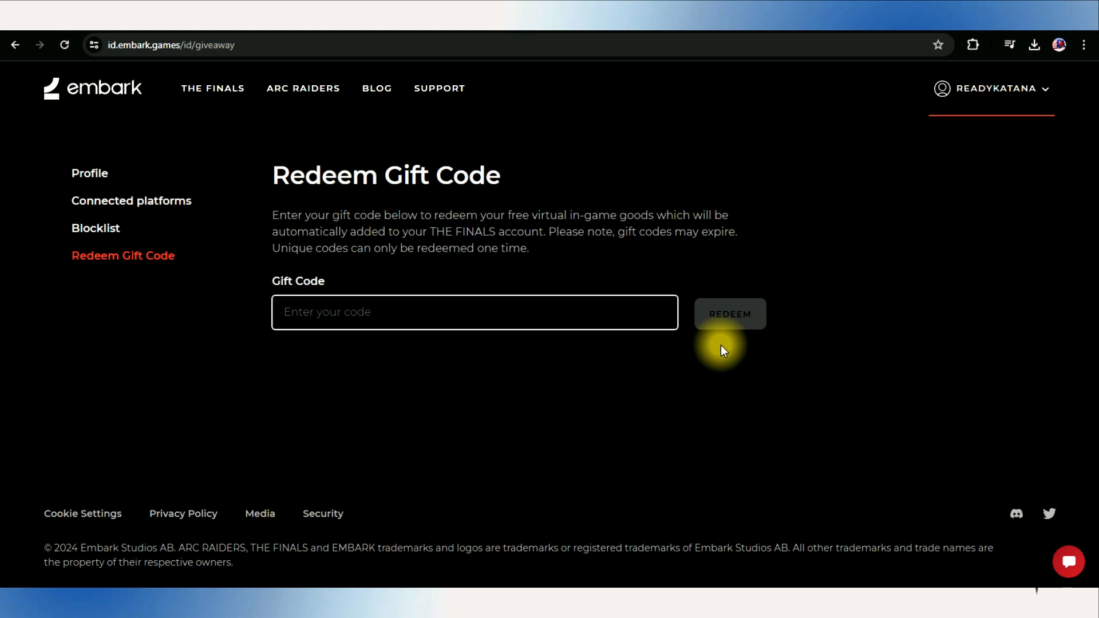
pyautogui.moveTo(745, 354)
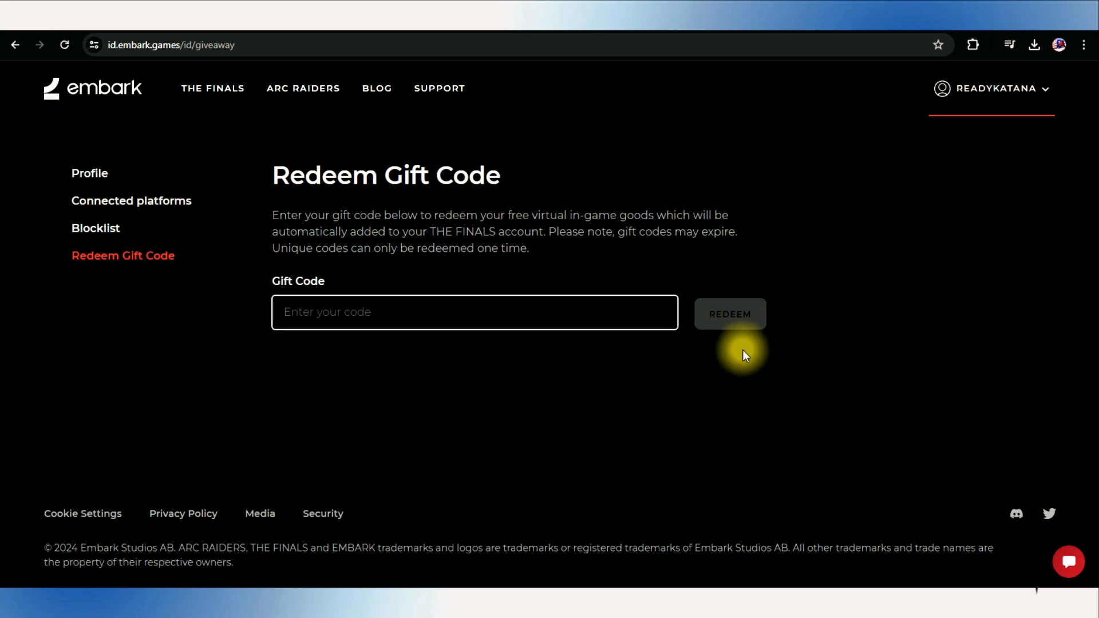